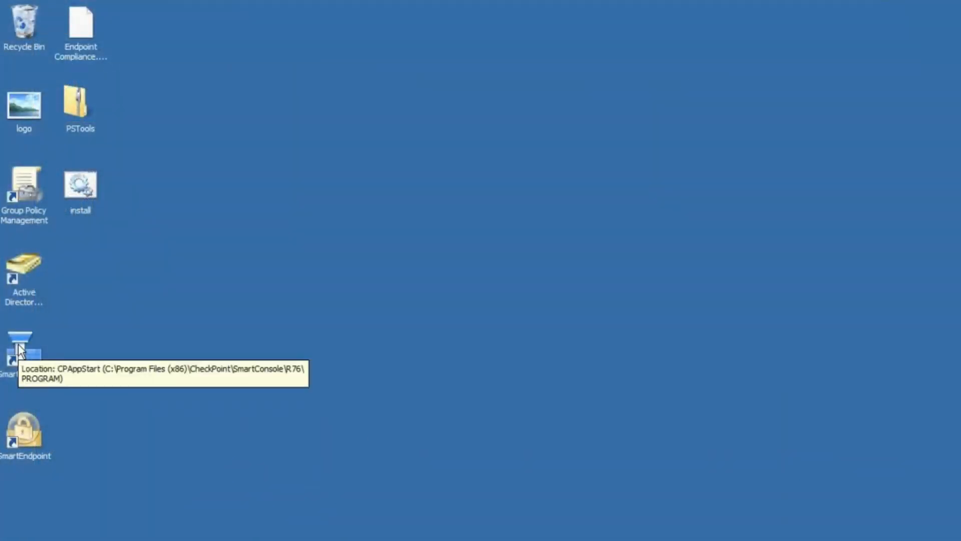
Log in to SmartDashboard and enable Identity Awareness on R76GW using AD Query for test.local.
double_click(19, 343)
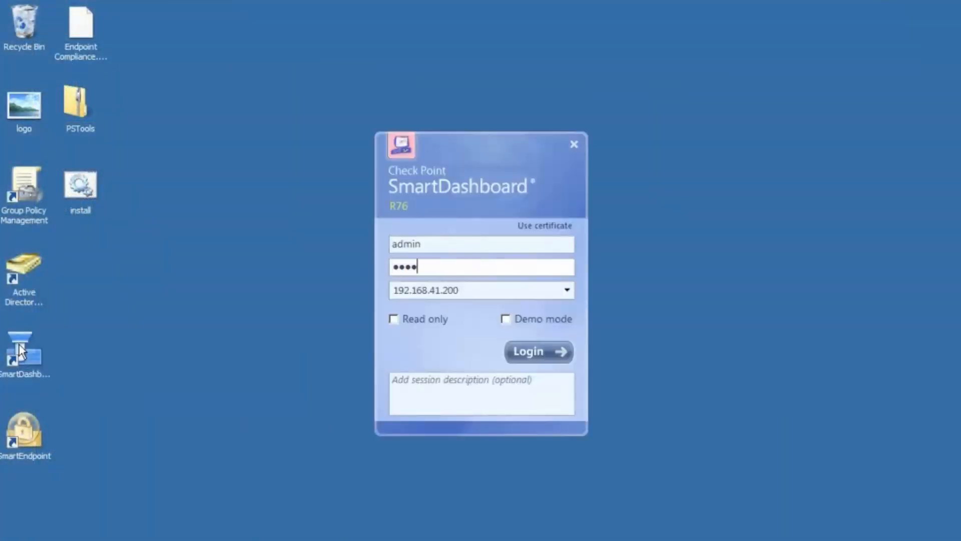
click(537, 352)
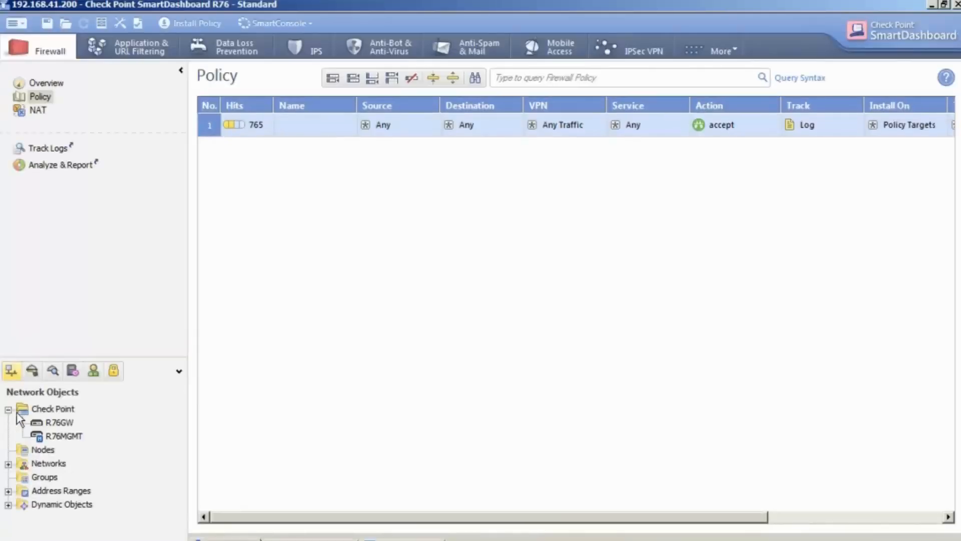
double_click(59, 423)
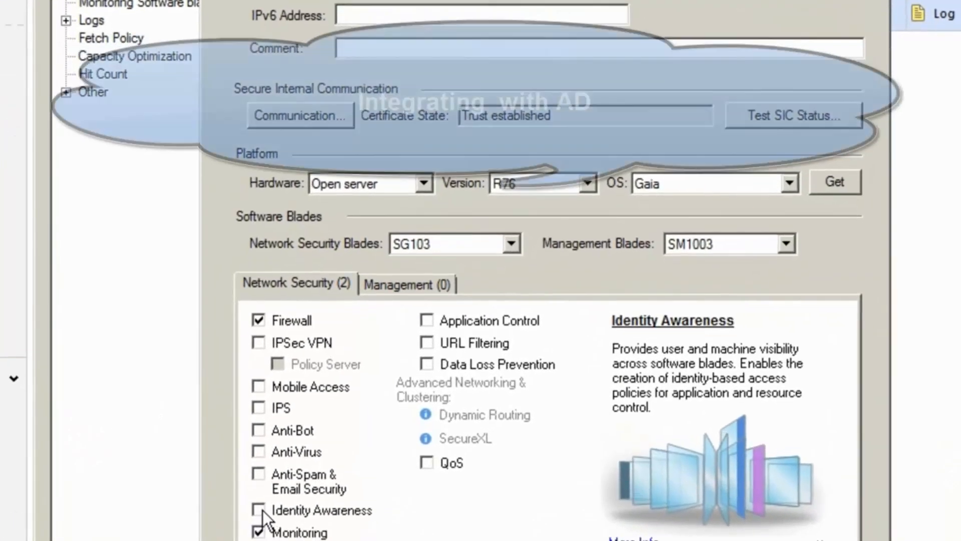
click(258, 510)
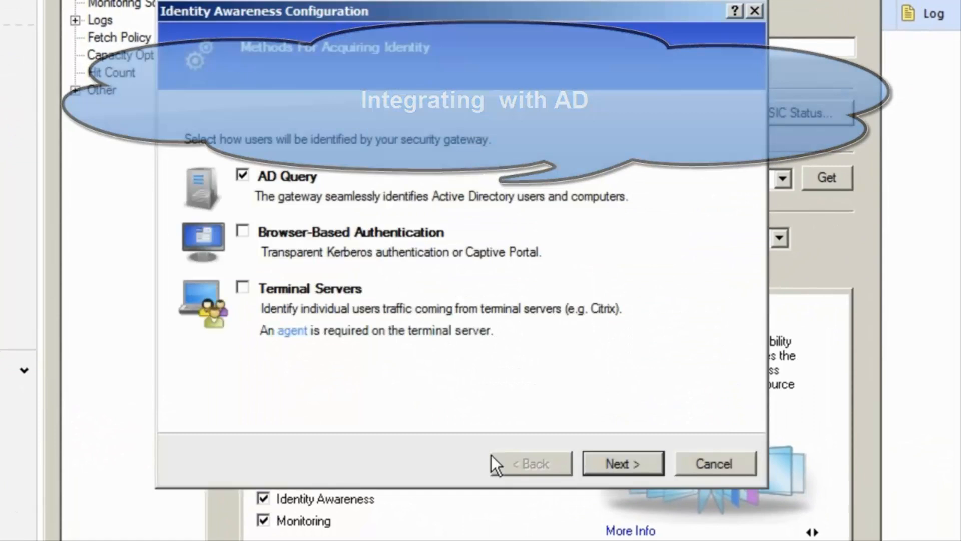
click(622, 462)
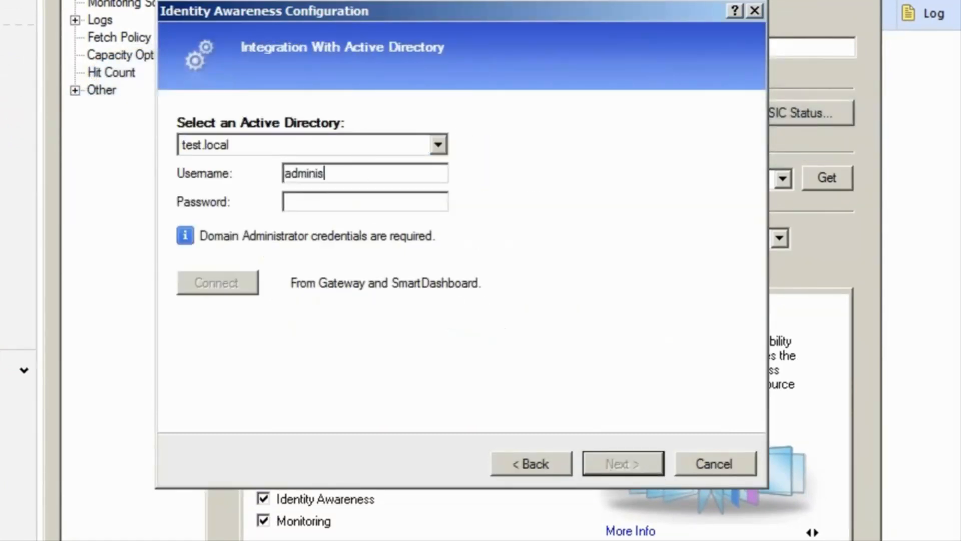
click(216, 281)
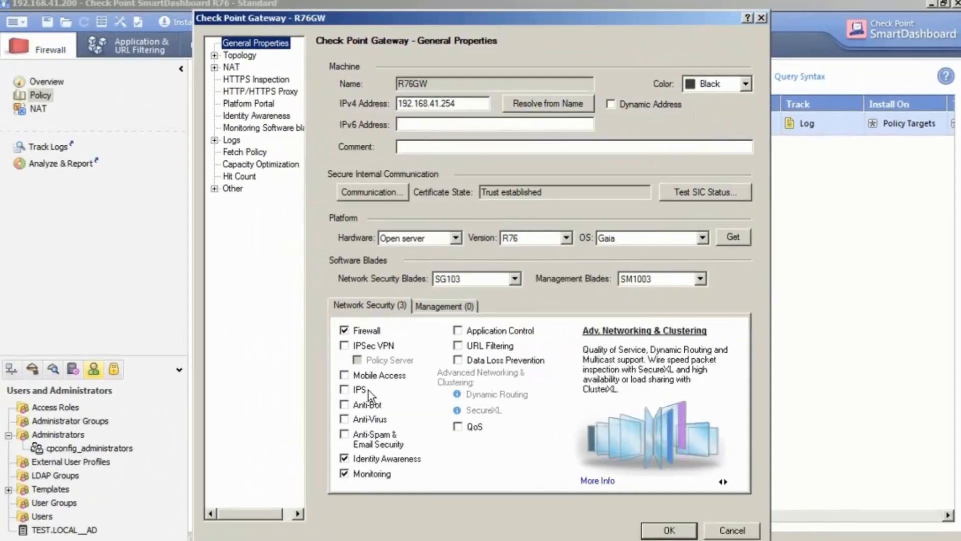
Turn on the IPS and Application Control blades on R76GW and save the gateway settings.
click(344, 390)
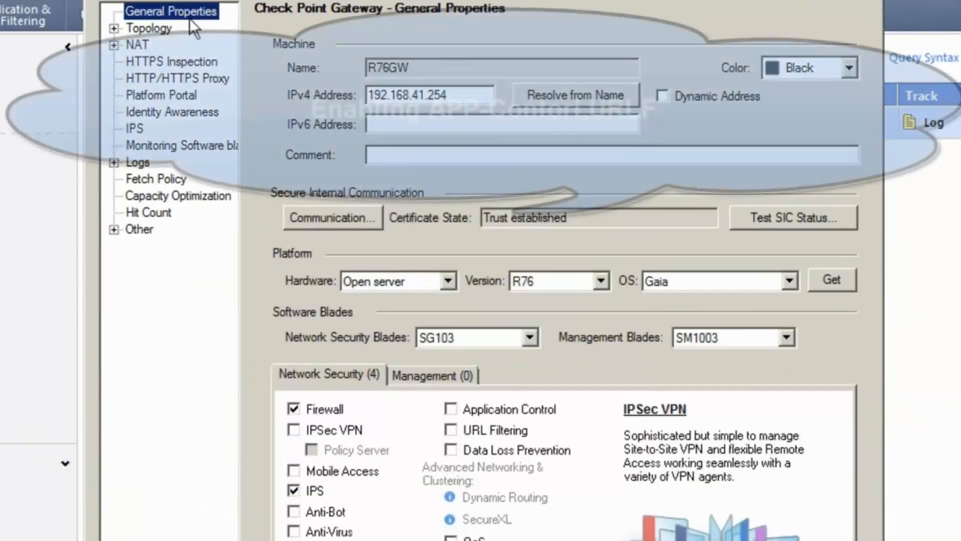
click(451, 409)
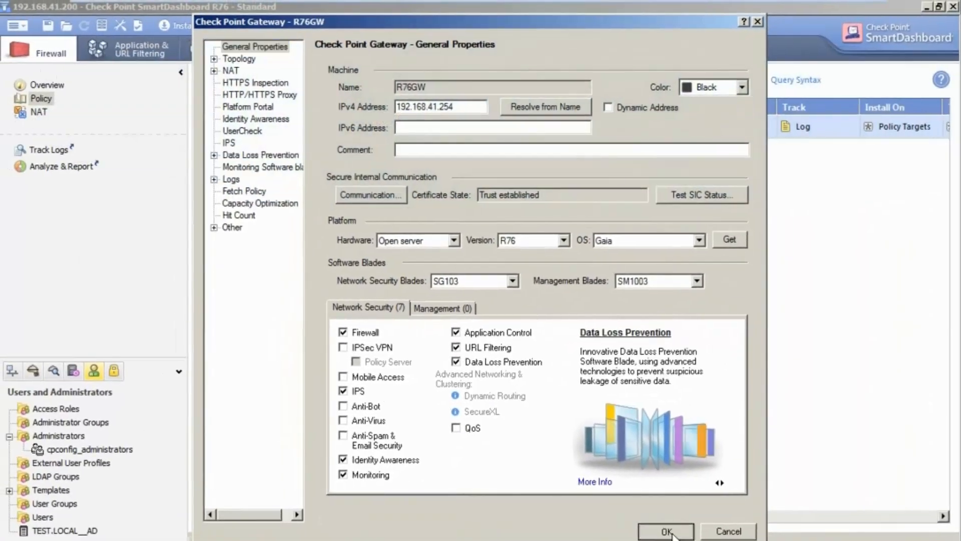
click(665, 531)
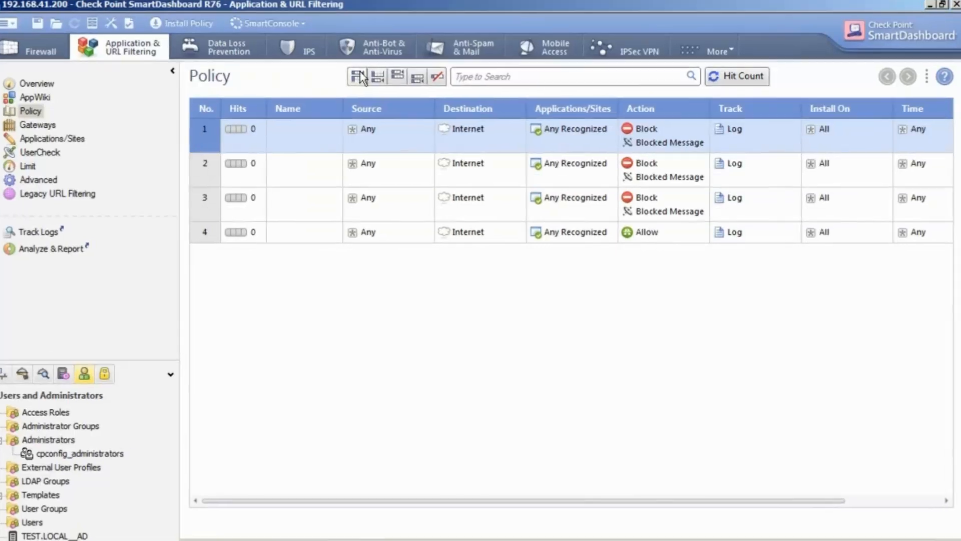
Create and save a new access role named All_users.
click(370, 492)
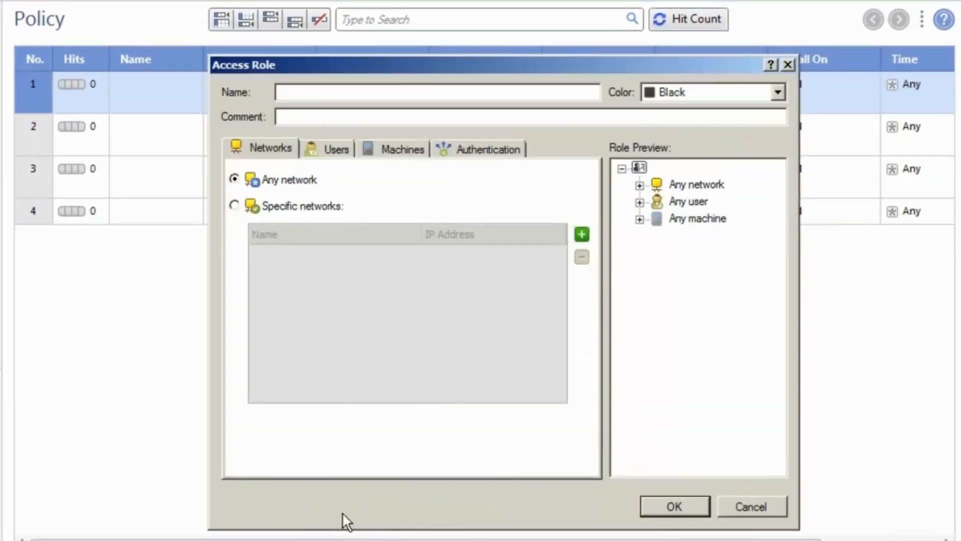
text(All_users)
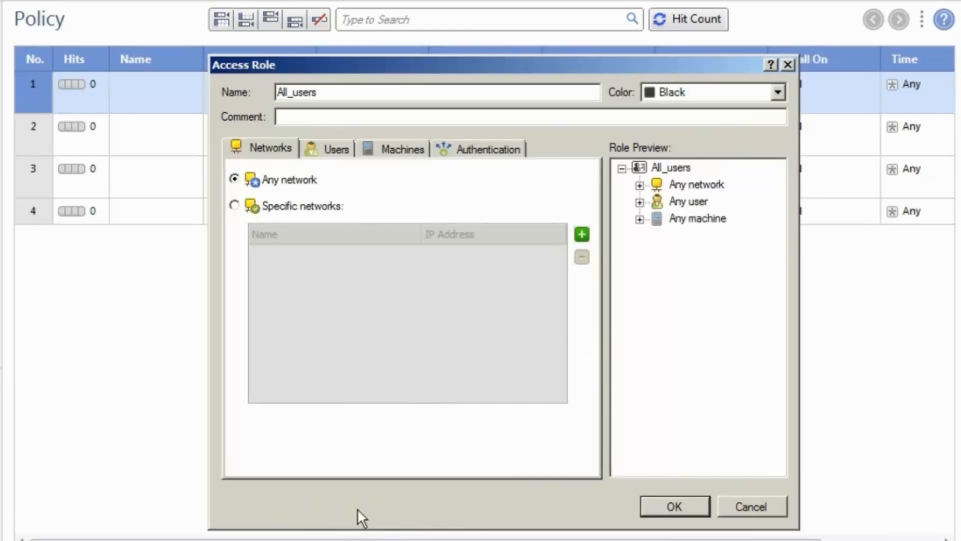
click(672, 506)
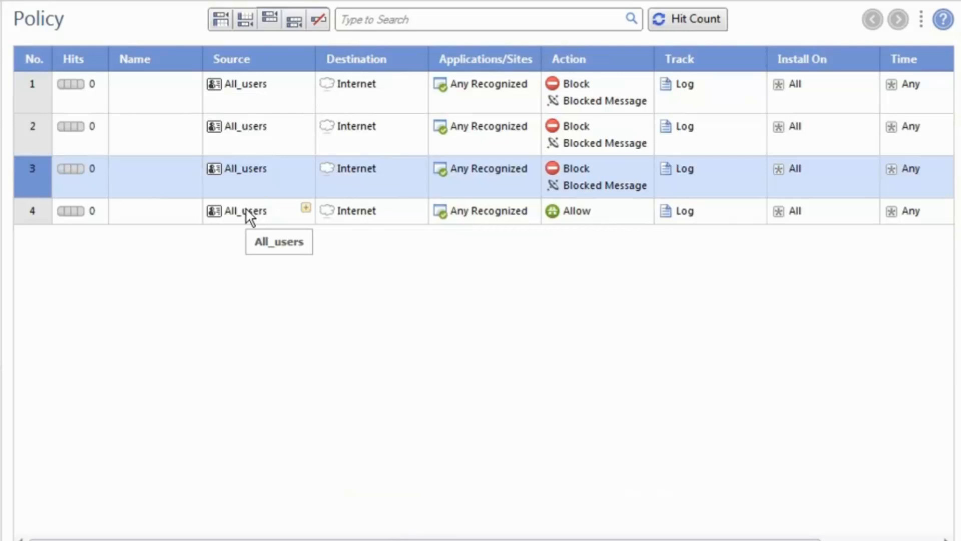
mouse_move(530, 84)
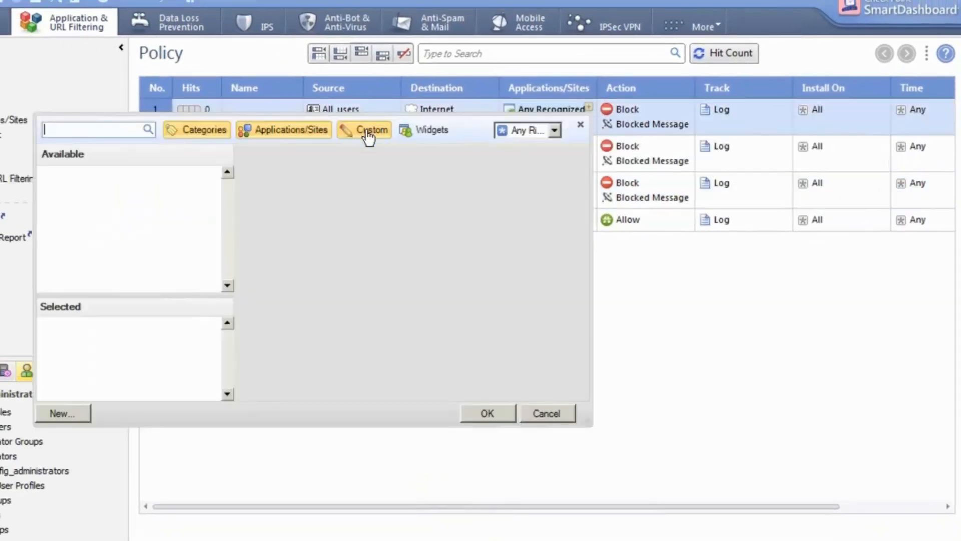
Add the Controversial categories Hate / Racism and Tasteless to rule 1's blocked sites.
click(204, 129)
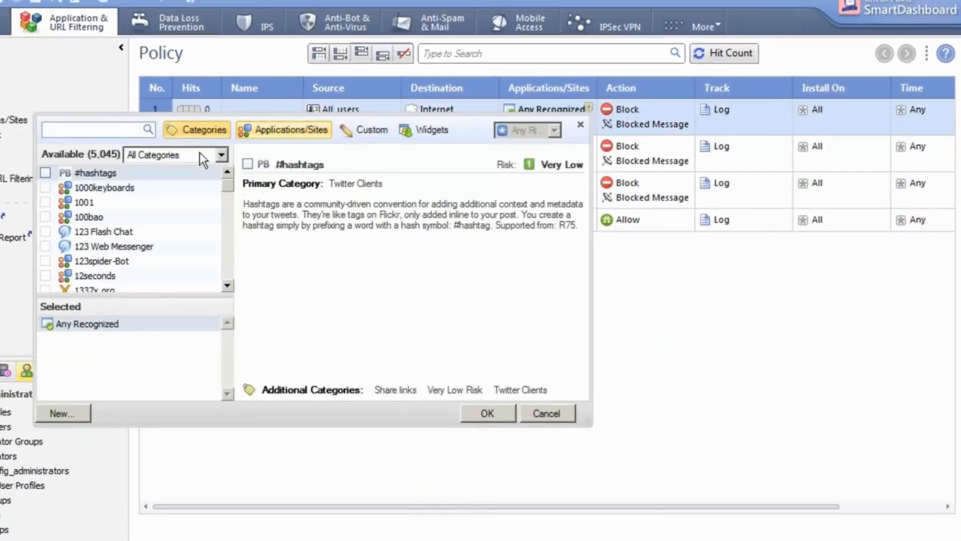
click(175, 155)
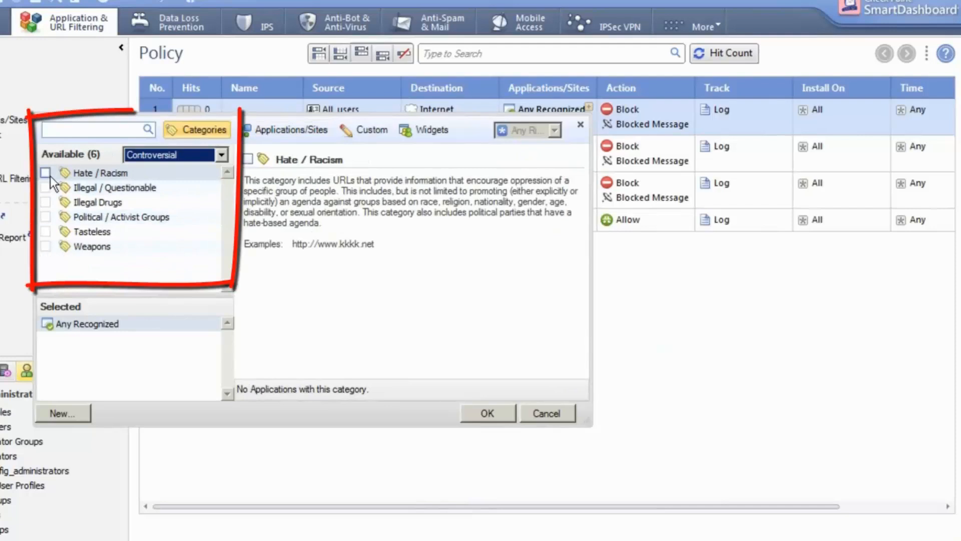
click(45, 216)
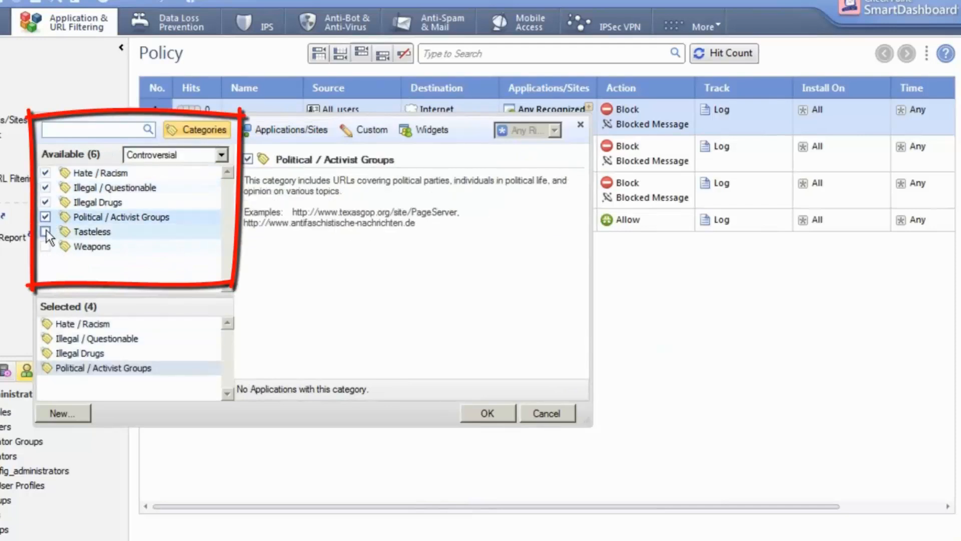
click(486, 413)
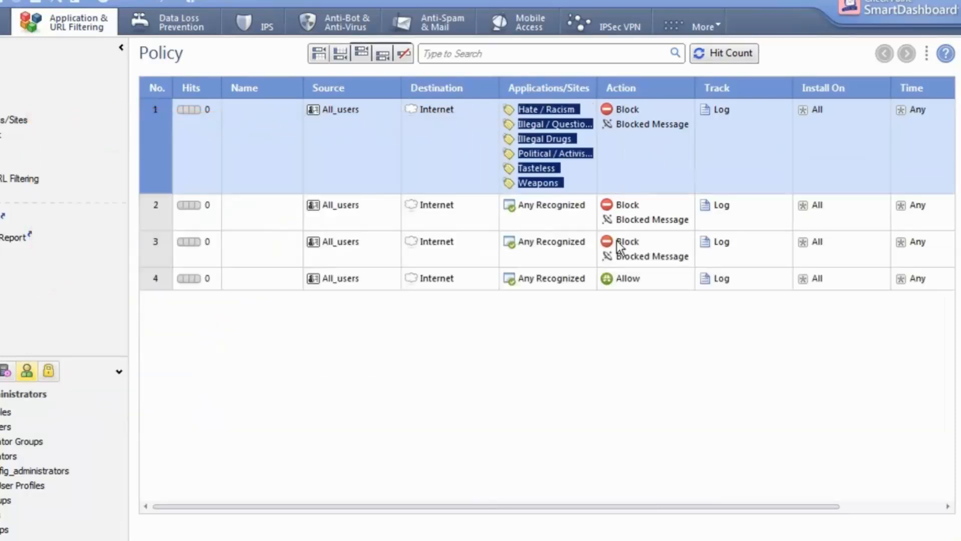
mouse_move(588, 206)
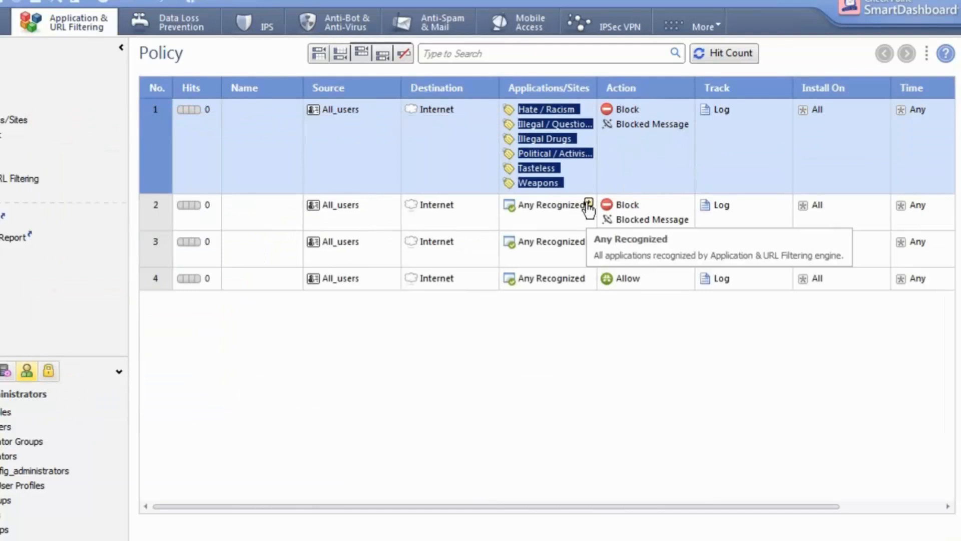
Give rule 2 the Supports Streaming category with a 10 Mbps download limit, then search 'social'.
click(587, 204)
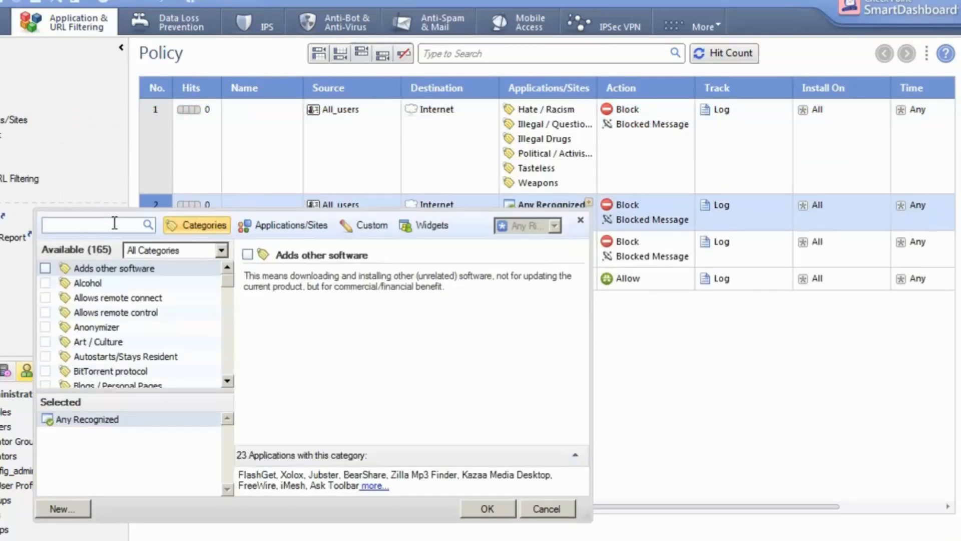
text(streaming)
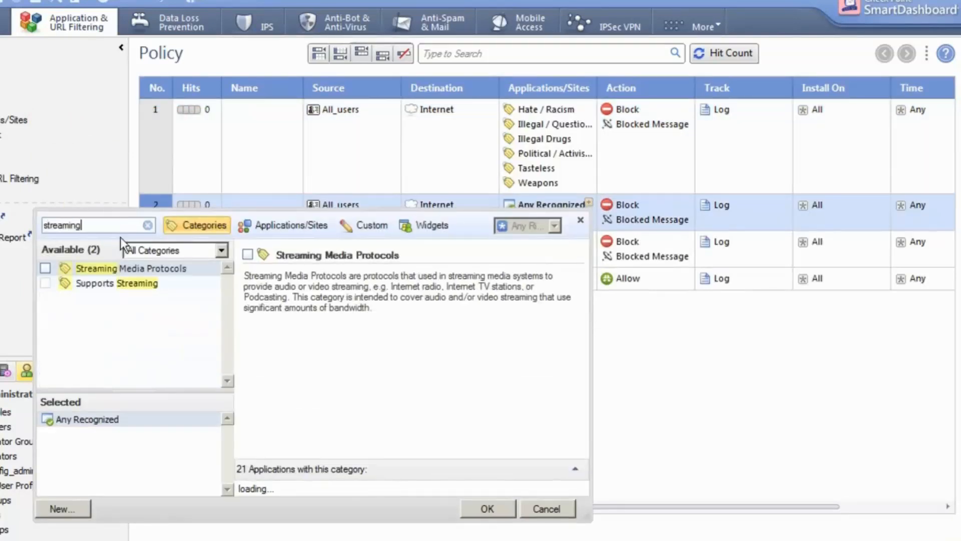
click(45, 282)
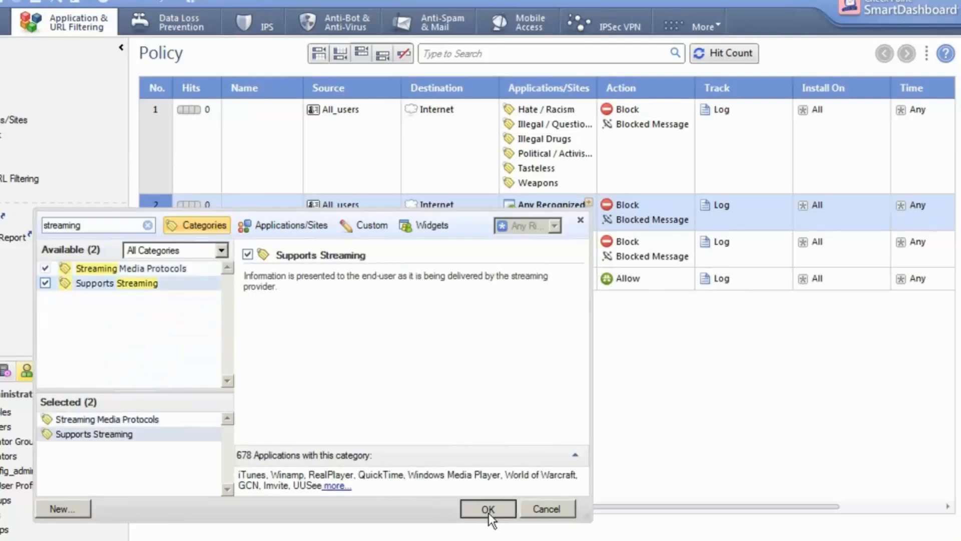
click(487, 509)
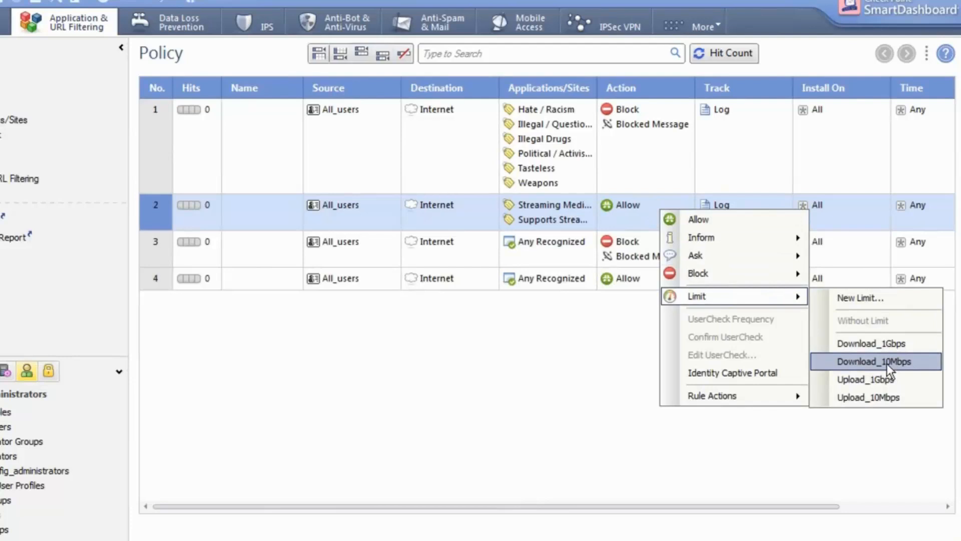
click(876, 360)
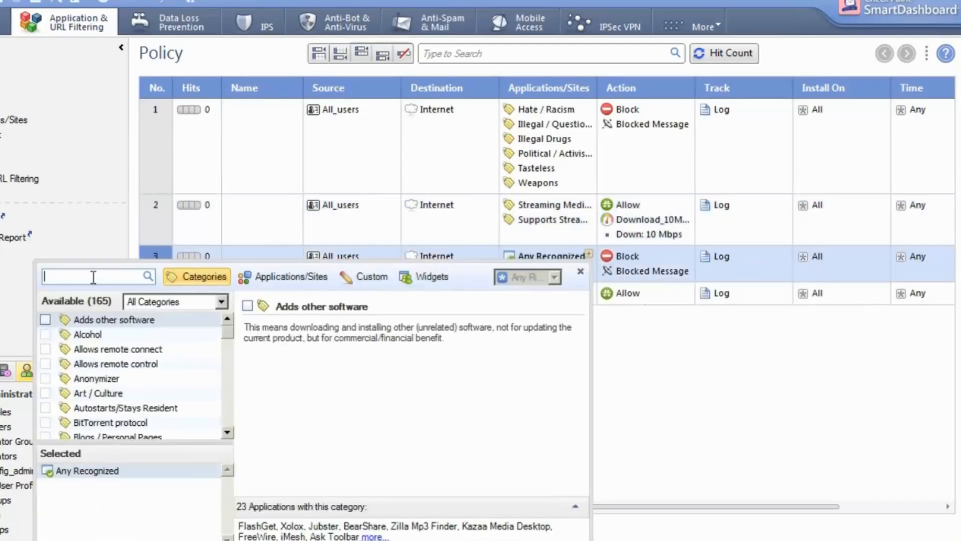
text(social)
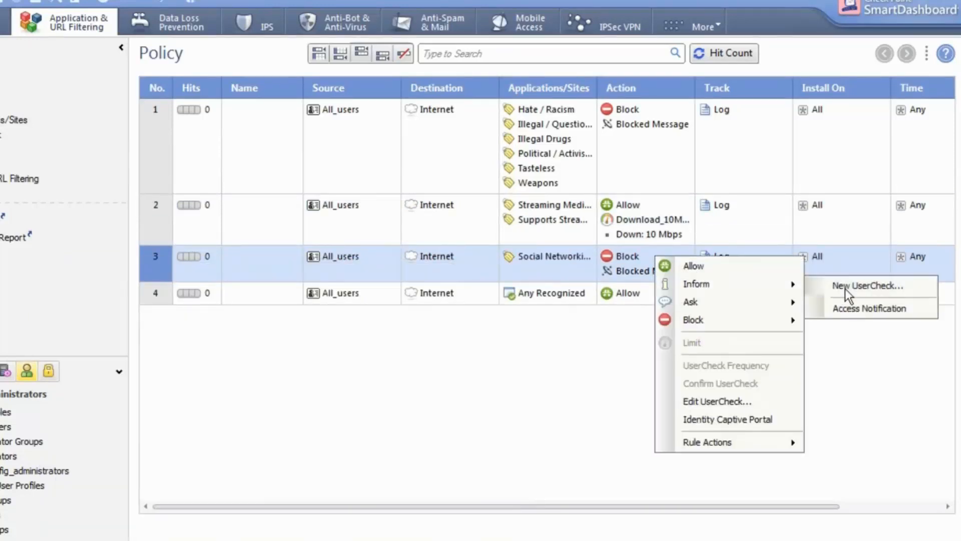
Create a new Inform UserCheck message AUP - SOCIAL titled 'Social Networking Policy'.
click(865, 285)
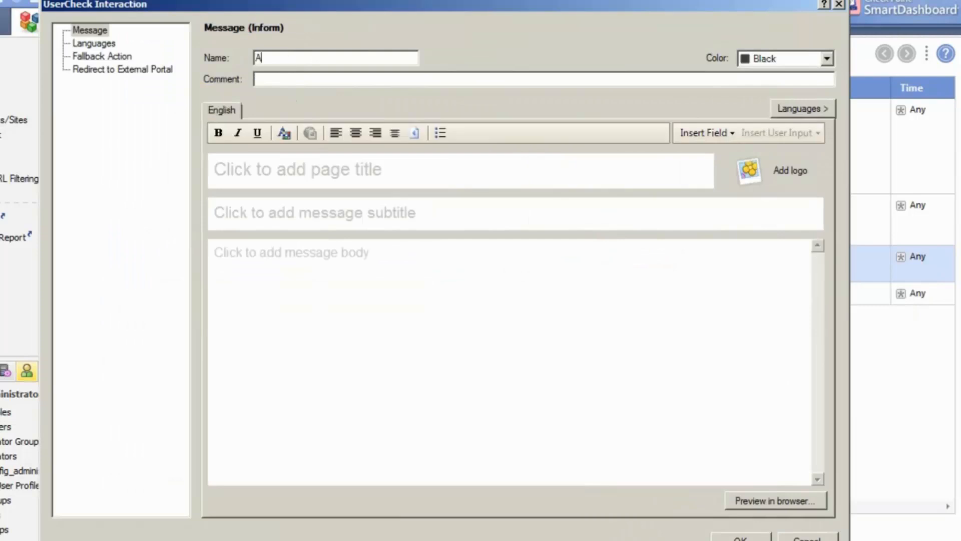
text(UP - SOCIAL)
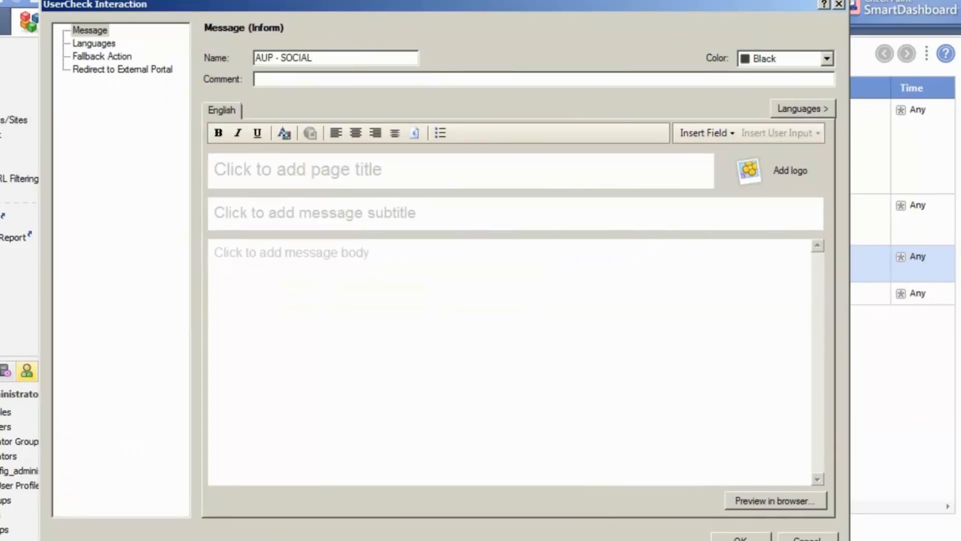
text(Social Net)
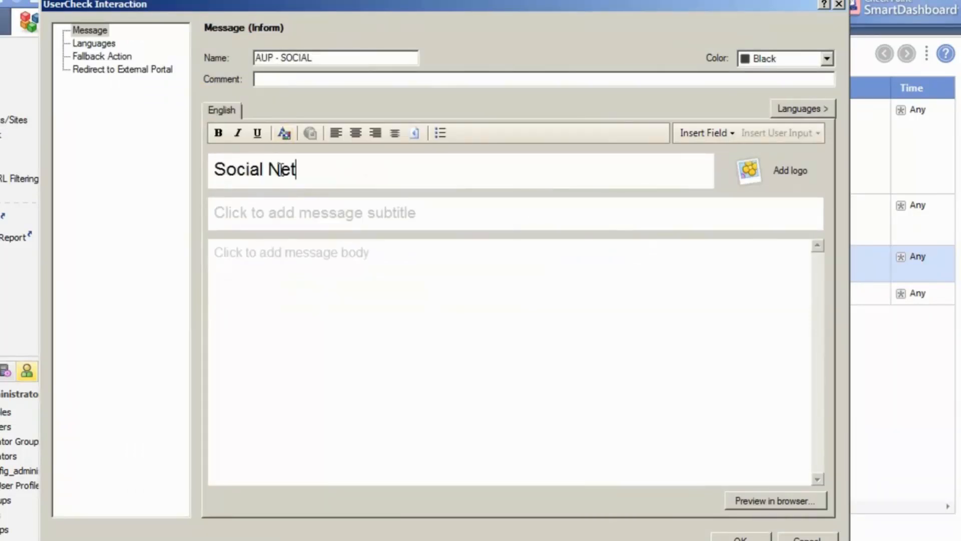
text(working Policy)
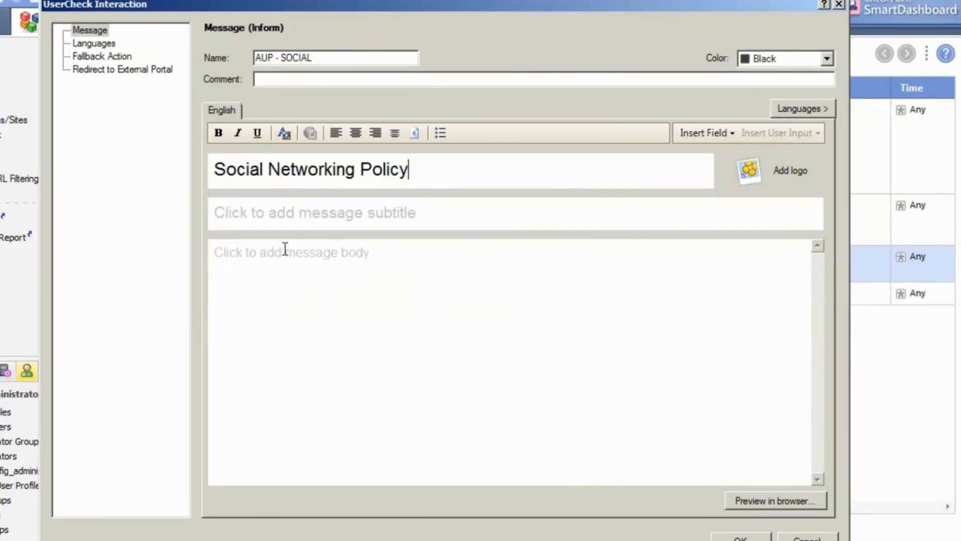
Write the body with the Category field and 'Please refer to the company internet policy before posting', then save.
click(704, 134)
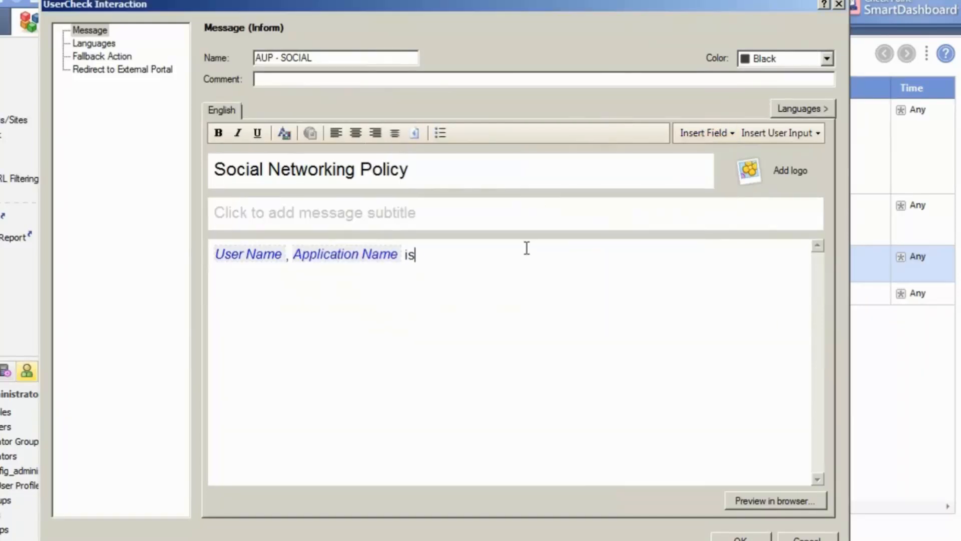
text(classed as)
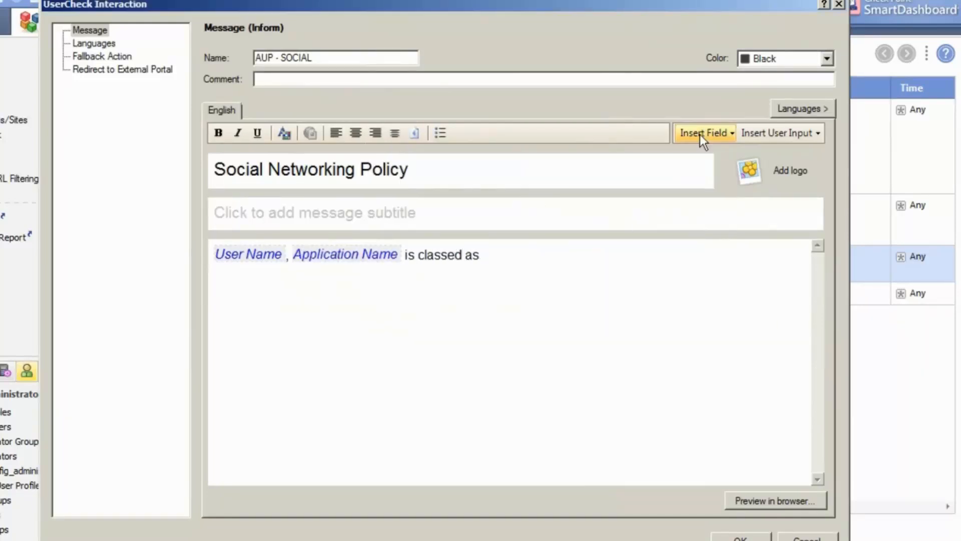
click(704, 132)
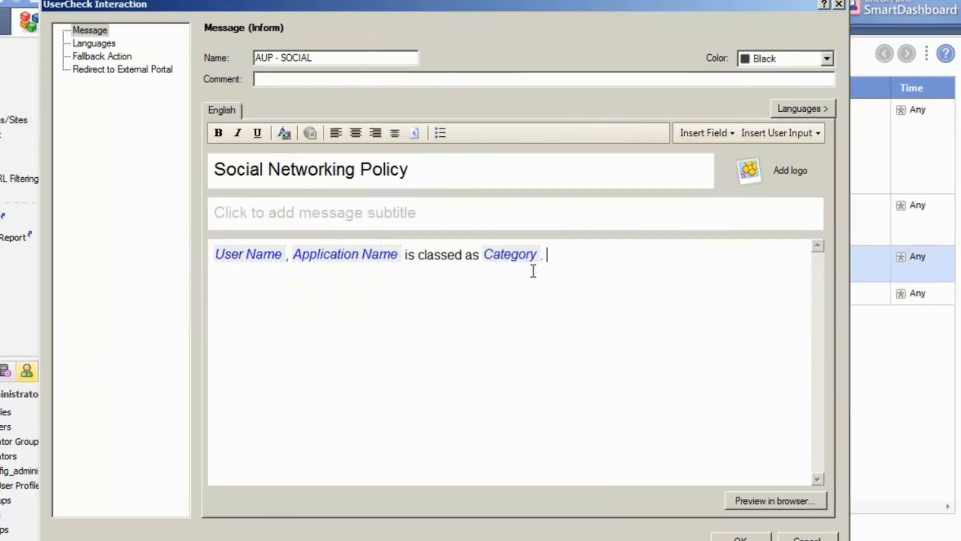
text(Please refer to the)
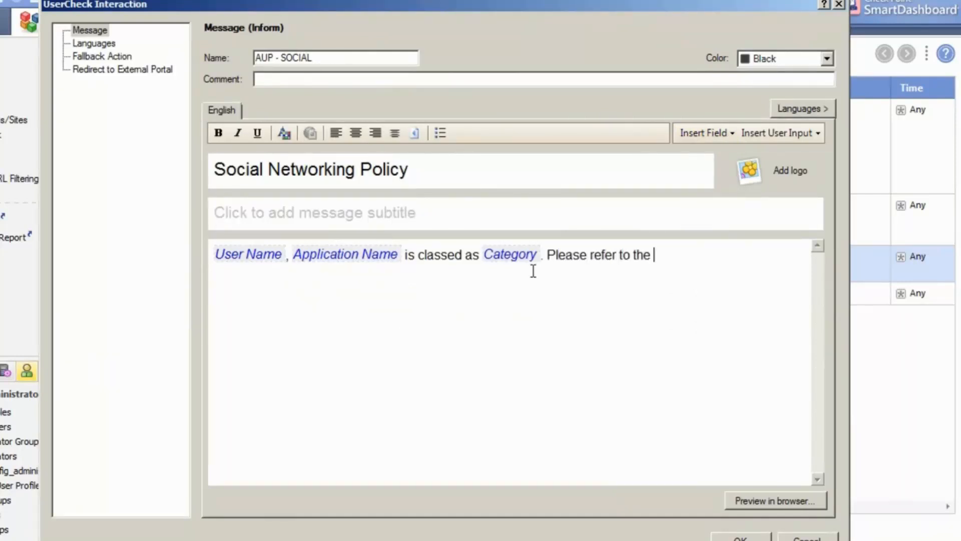
text(company internet p)
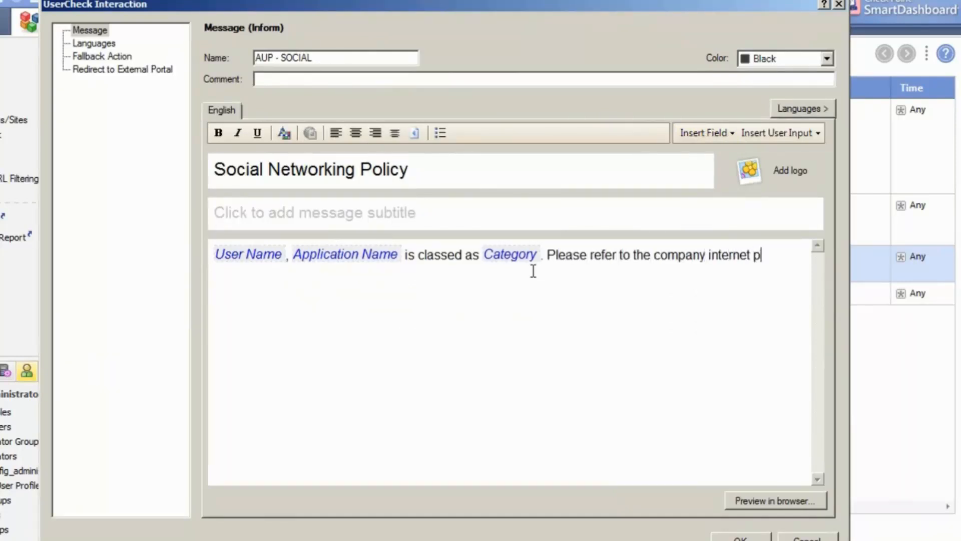
text(olicy before posting)
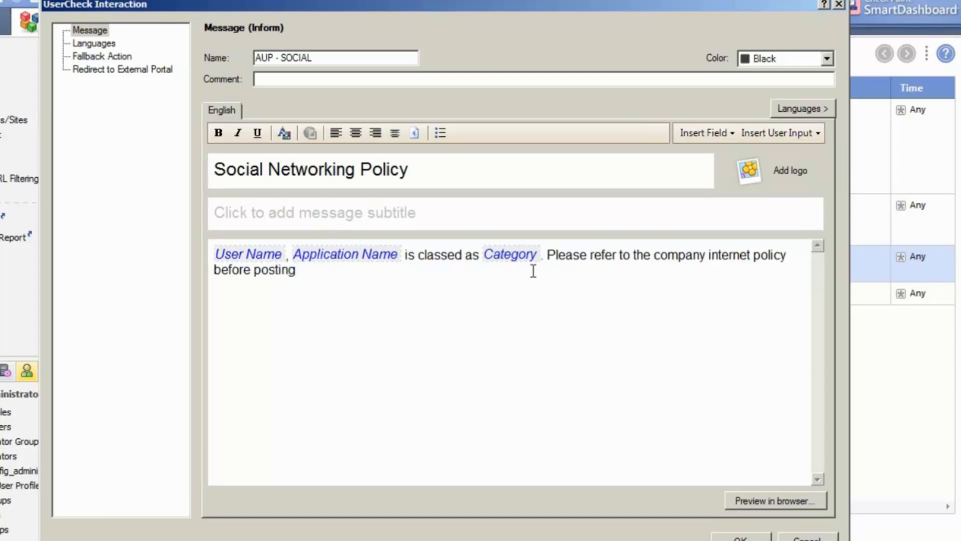
click(789, 170)
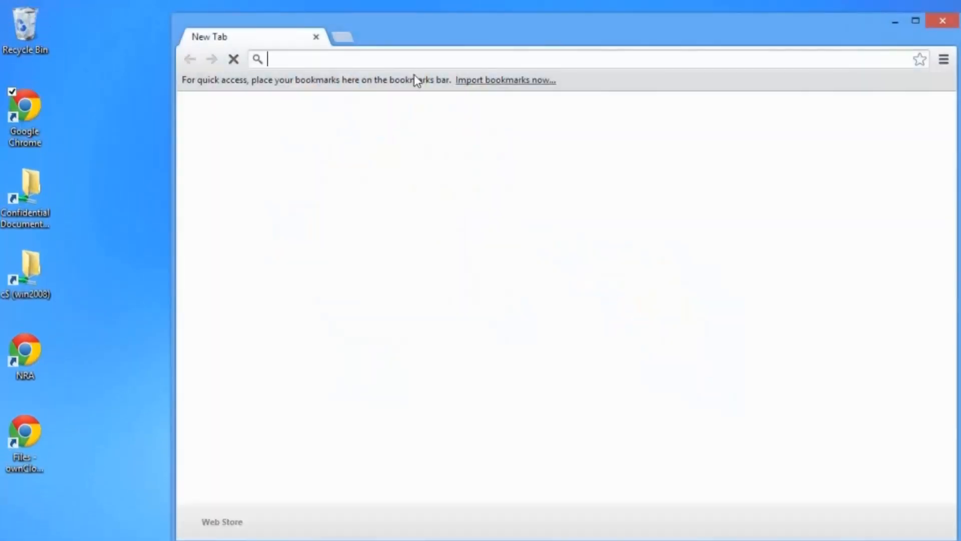
Visit twitter.com, acknowledge the Social Networking Policy notice, close Chrome and relaunch the browser.
text(twitter.com)
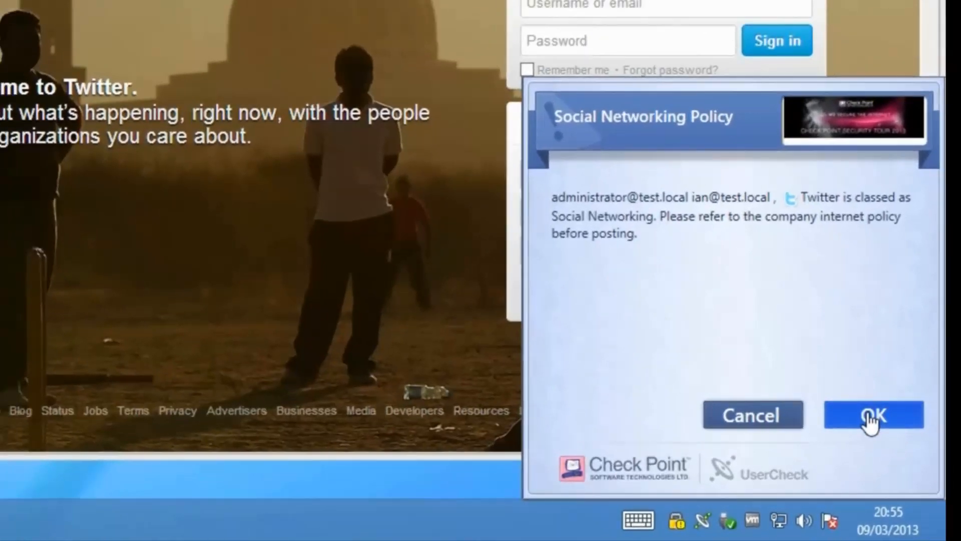
click(872, 415)
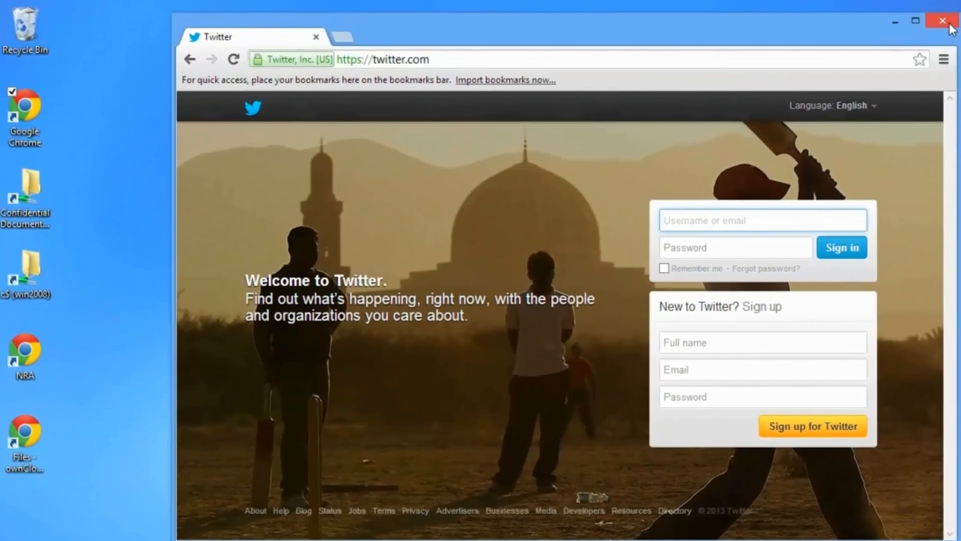
click(942, 20)
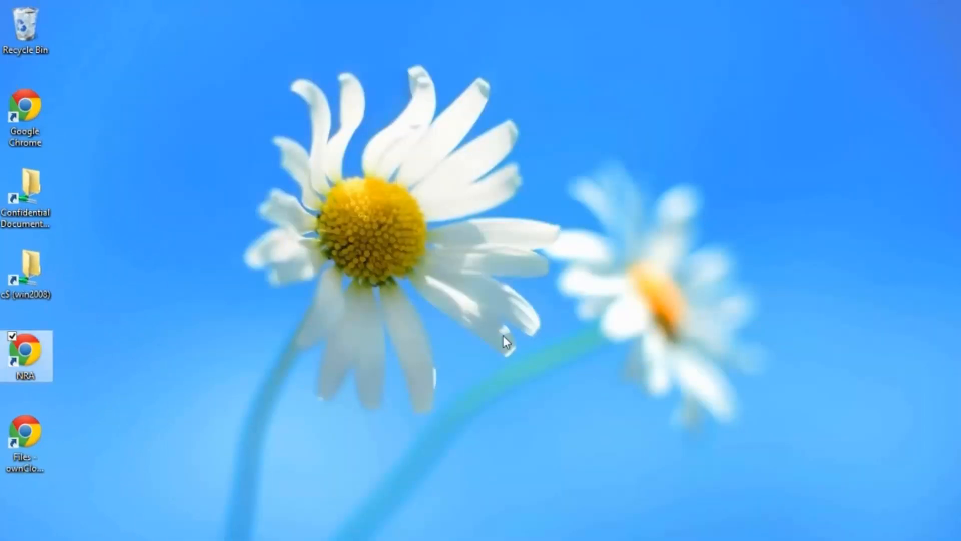
double_click(24, 350)
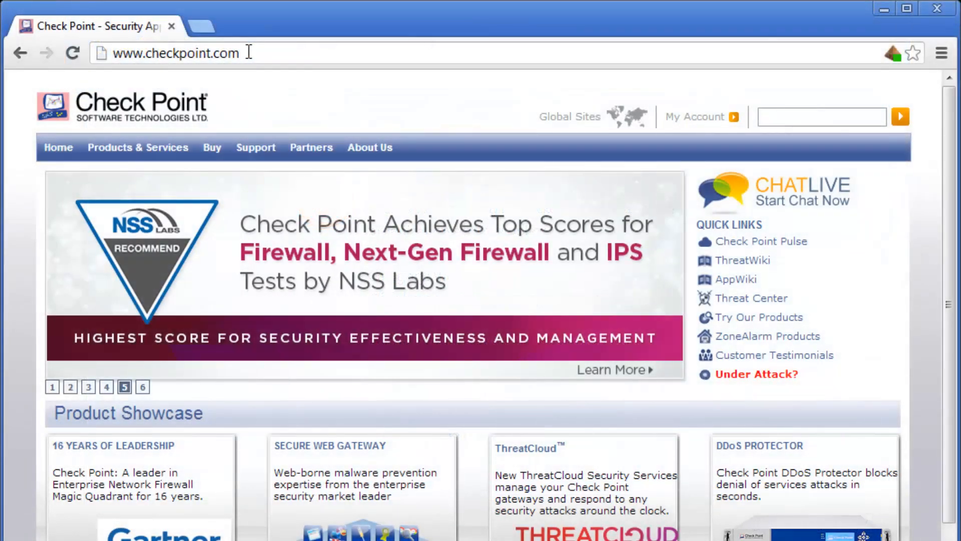
mouse_move(528, 207)
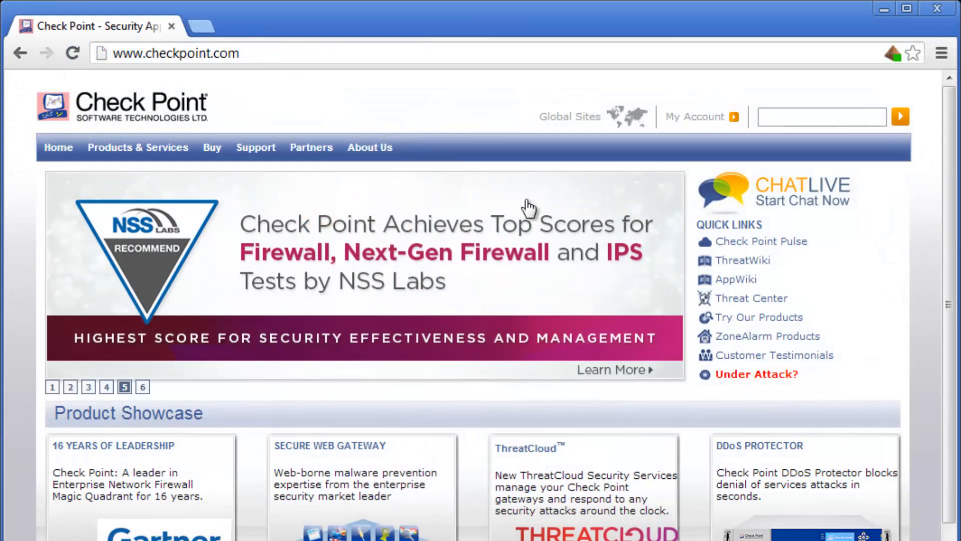
Follow the Try Our Products quick link on checkpoint.com.
click(758, 317)
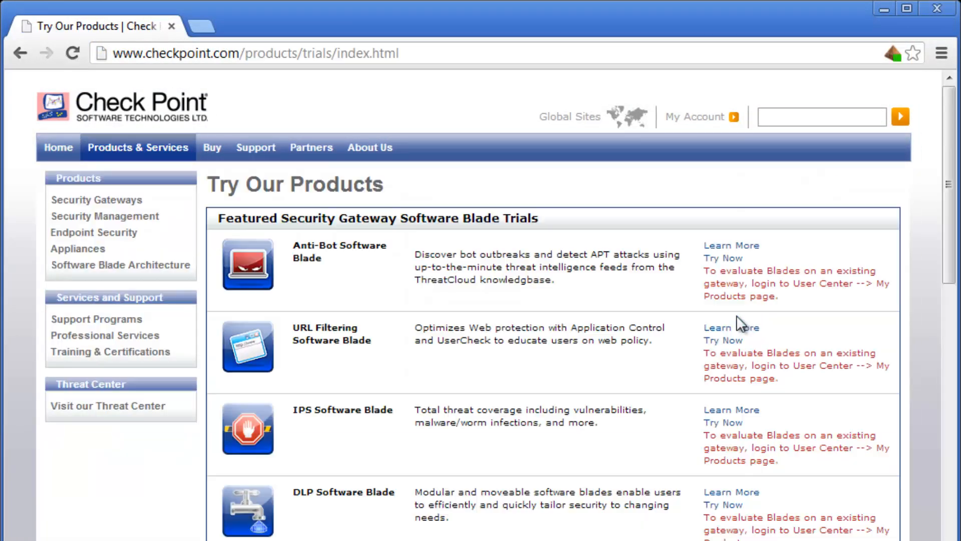